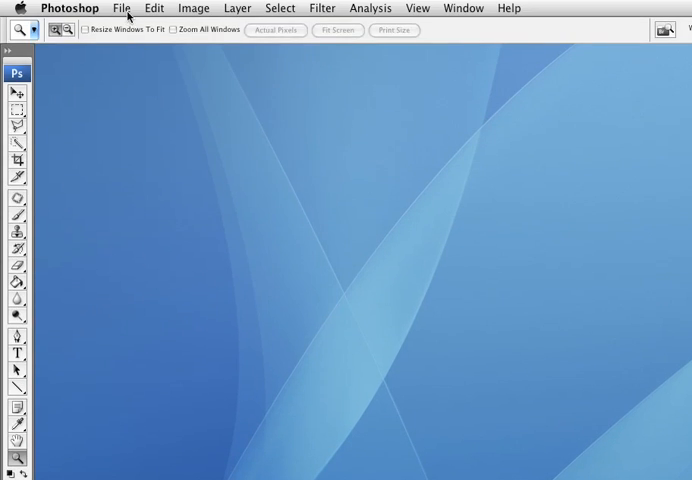
- Start a new document from File > New and try a predefined size preset
{"action": "left_click", "coordinate": [120, 8]}
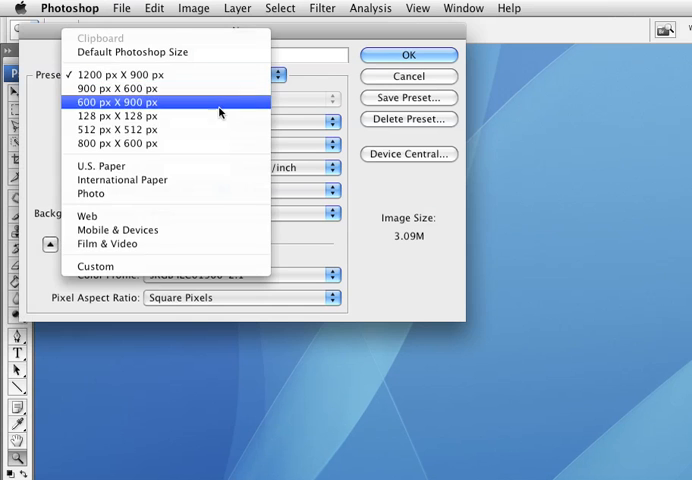
{"action": "left_click", "coordinate": [114, 128]}
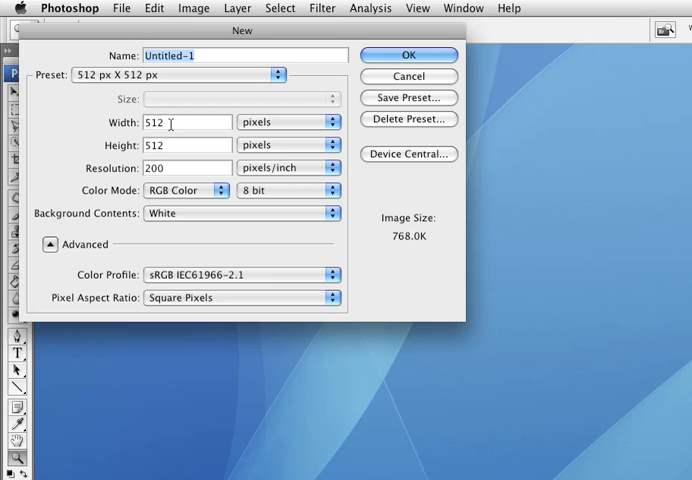
{"action": "mouse_move", "coordinate": [168, 126]}
{"action": "type", "text": "320"}
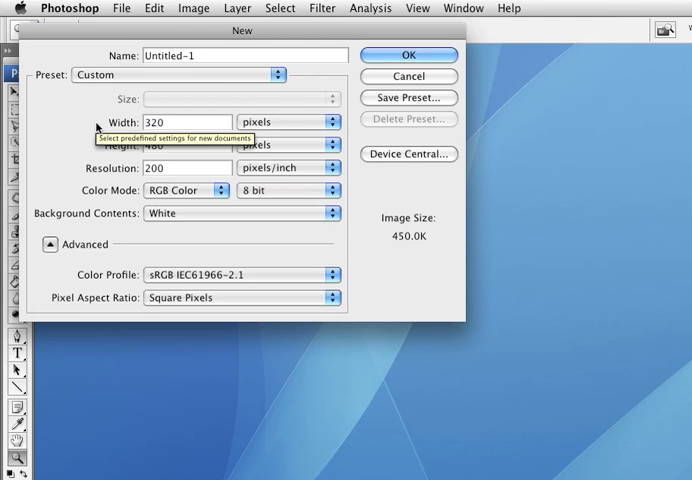
- Save the size as preset '320 px X 480 px' and select it from the Preset list
{"action": "left_click", "coordinate": [408, 98]}
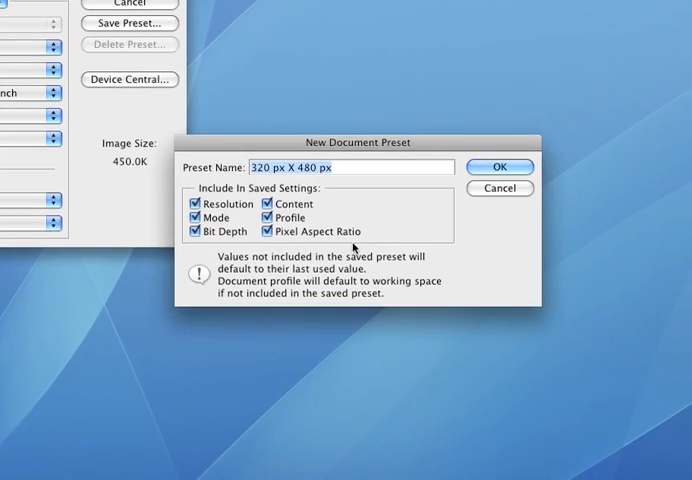
{"action": "left_click", "coordinate": [500, 168]}
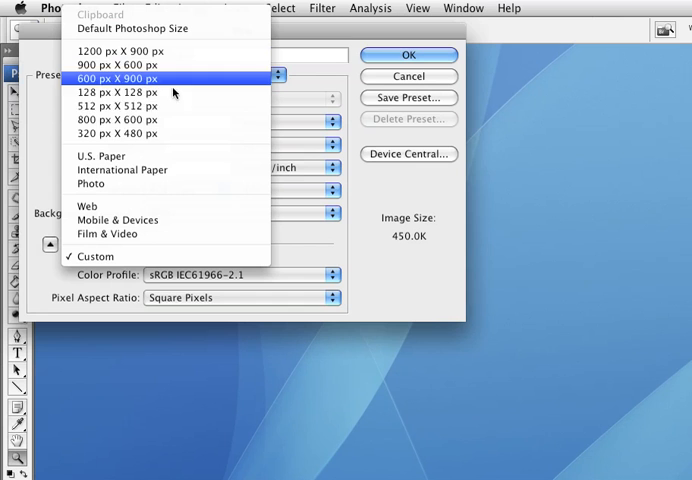
{"action": "mouse_move", "coordinate": [164, 134]}
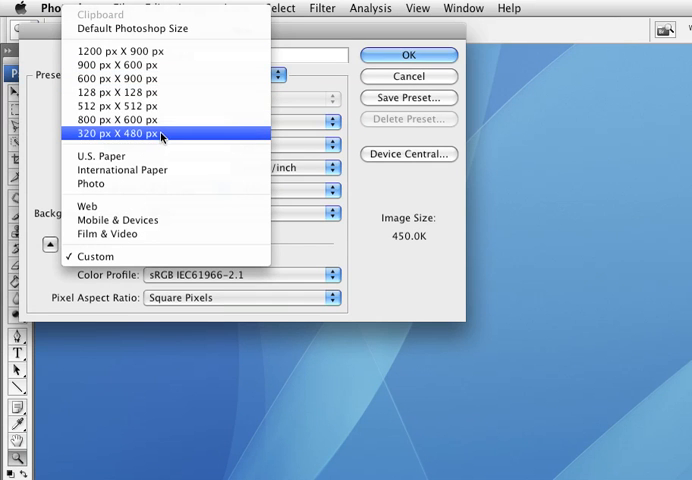
{"action": "left_click", "coordinate": [120, 106]}
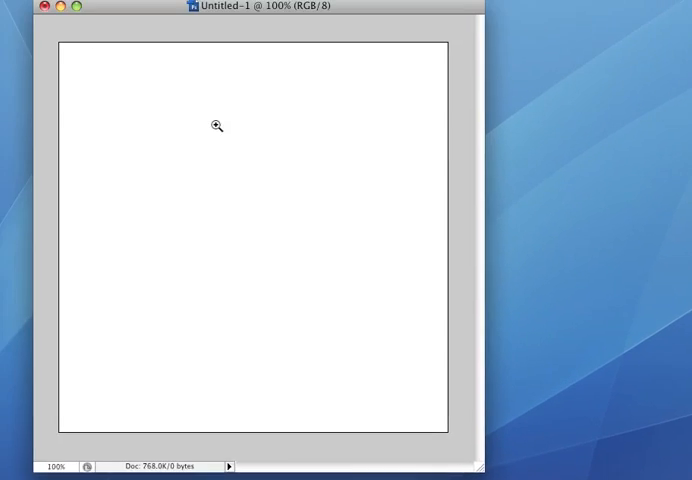
- Drag the new Untitled-1 document window toward the right of the screen
{"action": "left_click_drag", "start_coordinate": [250, 8], "coordinate": [360, 92]}
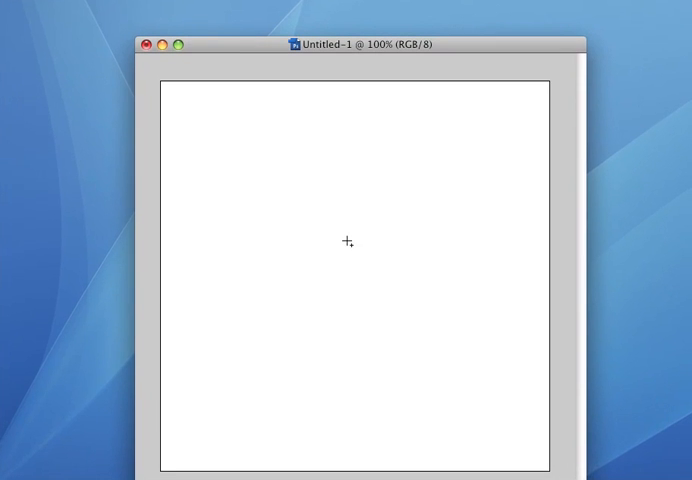
{"action": "mouse_move", "coordinate": [270, 262]}
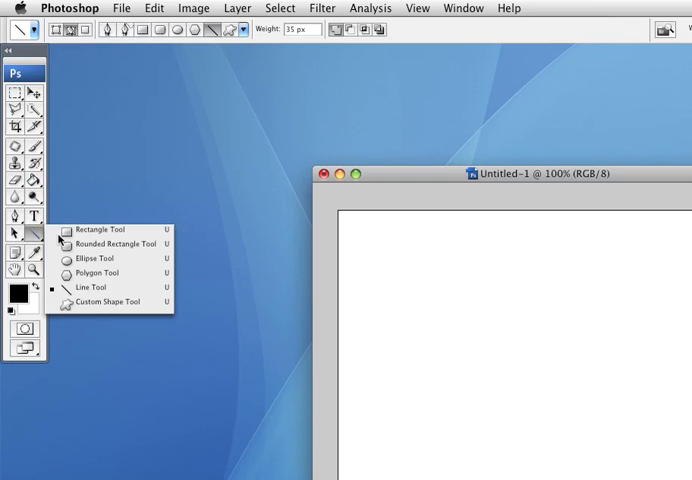
- Choose the Rectangle Tool from the shape flyout and check its options bar
{"action": "left_click", "coordinate": [100, 228]}
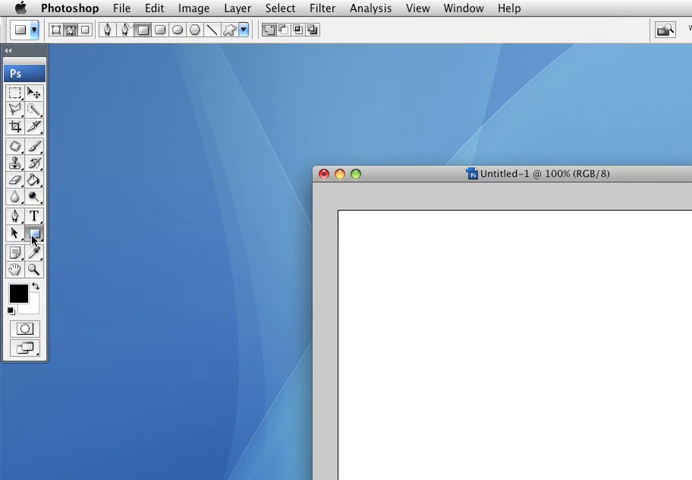
{"action": "left_click", "coordinate": [12, 50]}
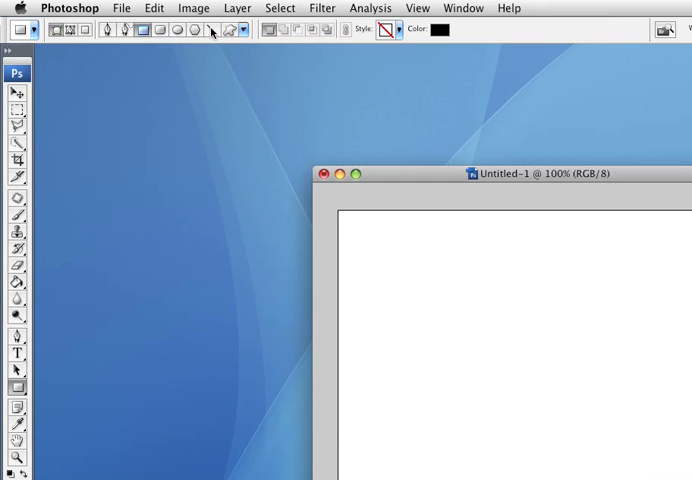
- Review the drawing options for rectangle, rounded rectangle and ellipse shapes
{"action": "left_click", "coordinate": [240, 30]}
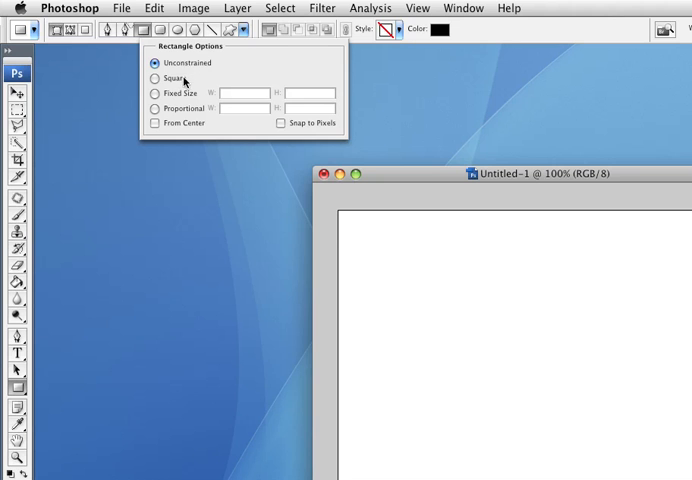
{"action": "mouse_move", "coordinate": [168, 120]}
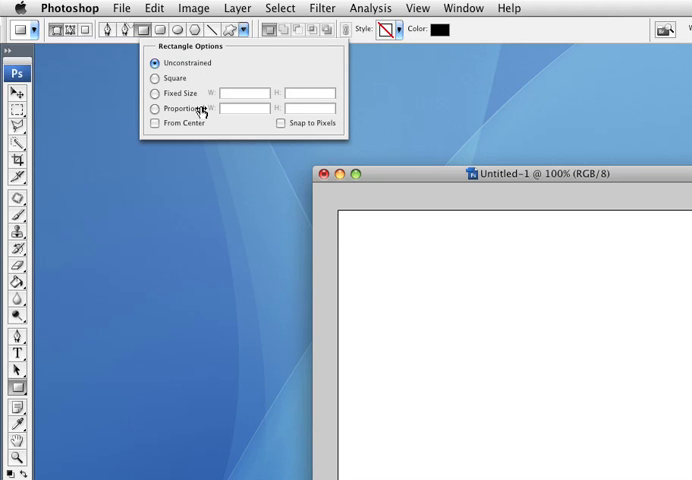
{"action": "left_click", "coordinate": [164, 32]}
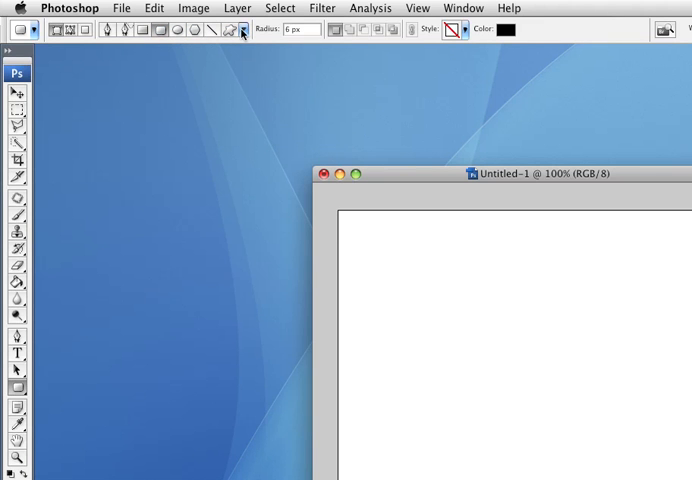
{"action": "left_click", "coordinate": [240, 28]}
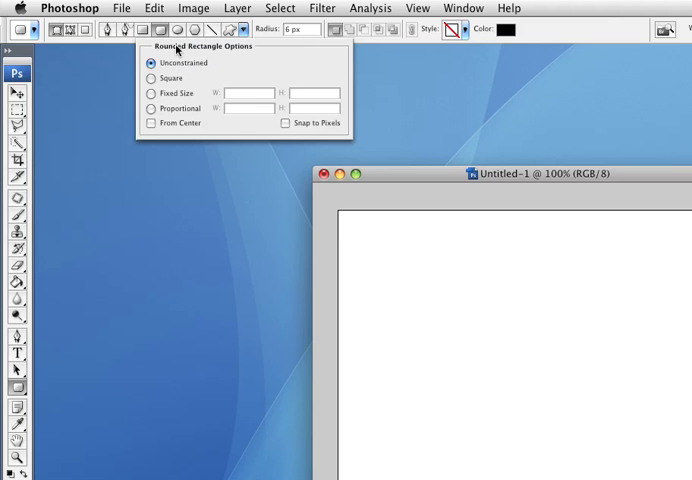
{"action": "left_click", "coordinate": [236, 28]}
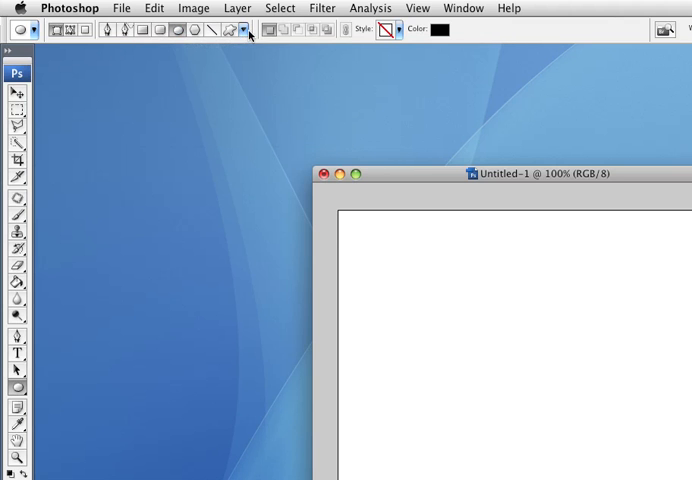
{"action": "left_click", "coordinate": [240, 28]}
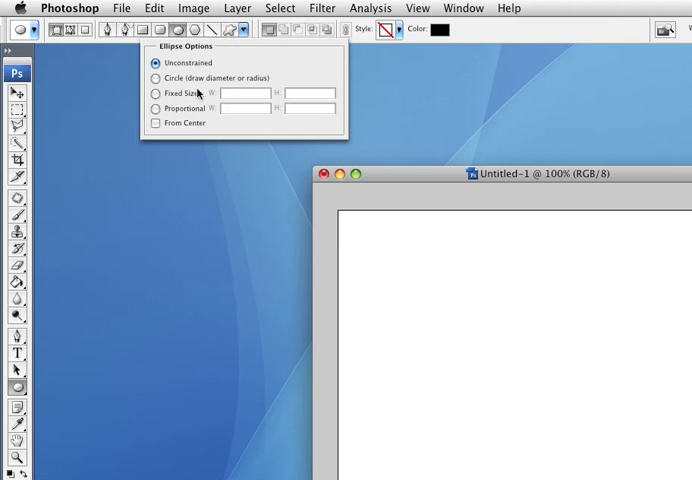
- Review line arrowhead, custom shape and polygon options, ending on the polygon settings
{"action": "left_click", "coordinate": [208, 28]}
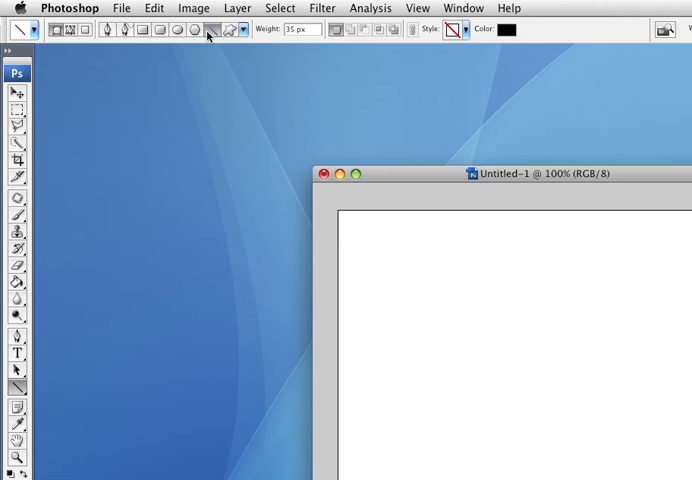
{"action": "left_click", "coordinate": [248, 28]}
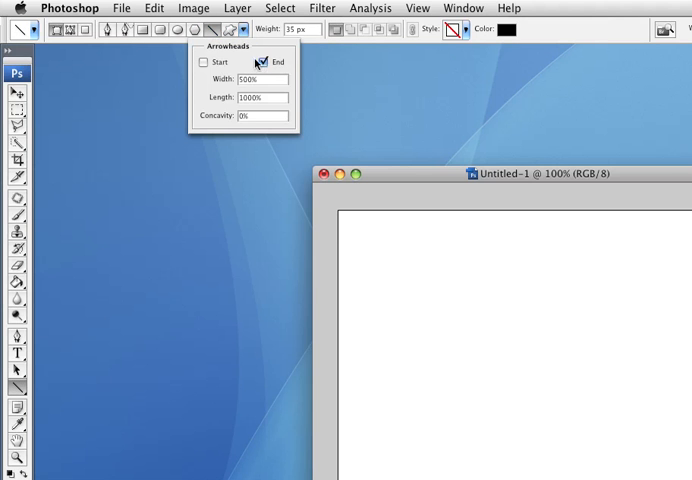
{"action": "left_click", "coordinate": [234, 32]}
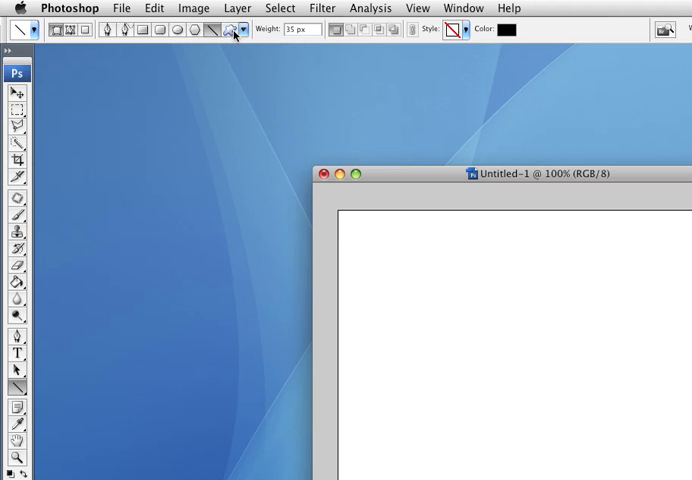
{"action": "left_click", "coordinate": [236, 28]}
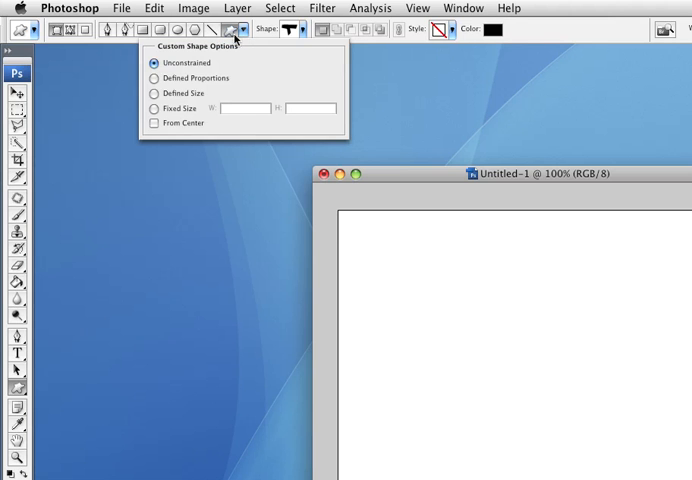
{"action": "left_click", "coordinate": [228, 36]}
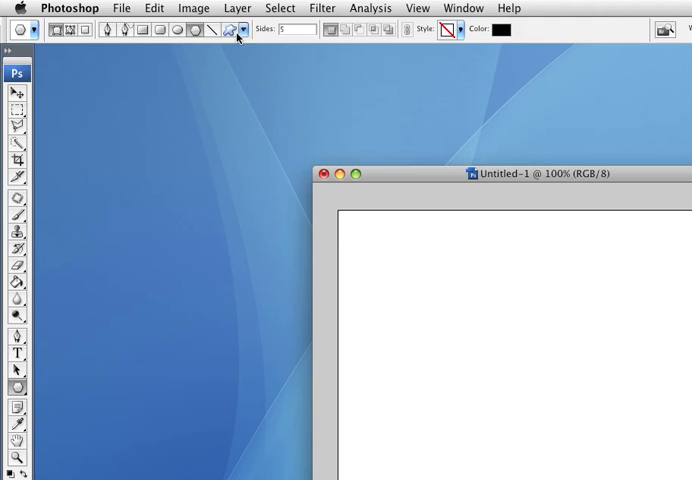
{"action": "left_click", "coordinate": [246, 28]}
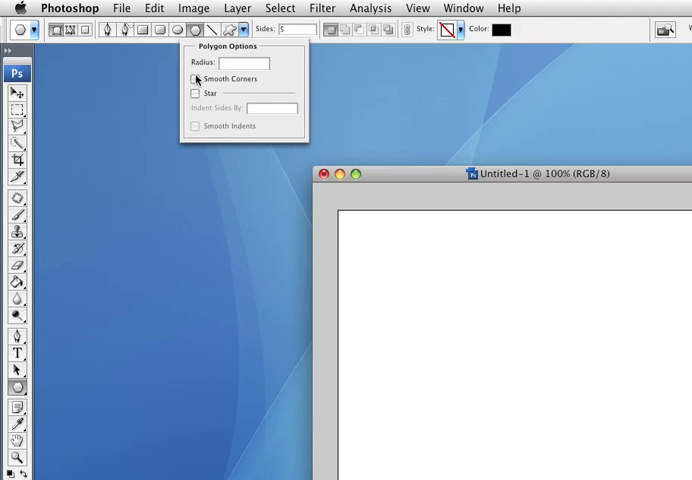
{"action": "left_click", "coordinate": [144, 30]}
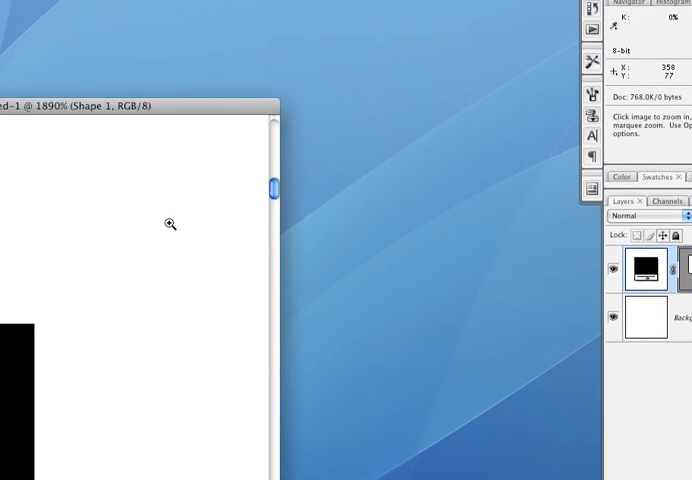
- Return the canvas view to 100% actual size
{"action": "left_click", "coordinate": [168, 224]}
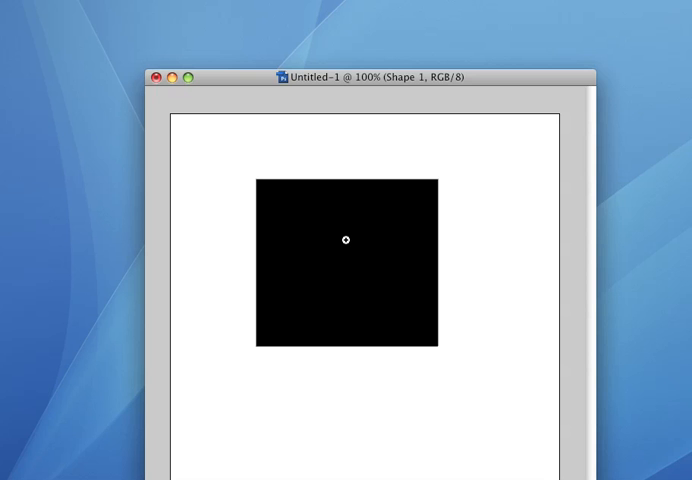
{"action": "mouse_move", "coordinate": [346, 268]}
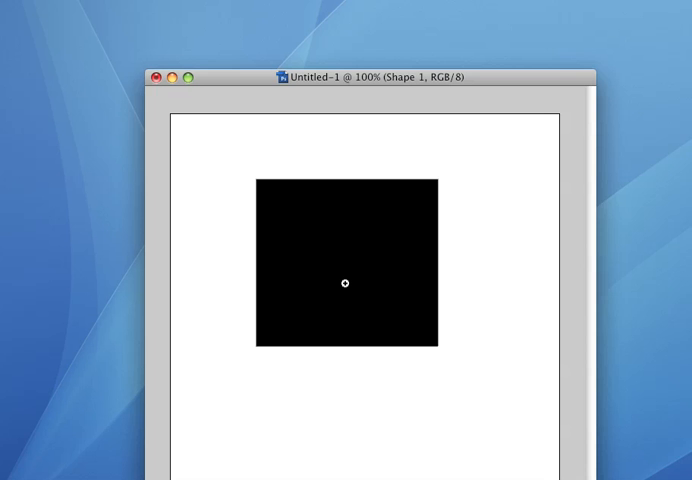
{"action": "mouse_move", "coordinate": [368, 254]}
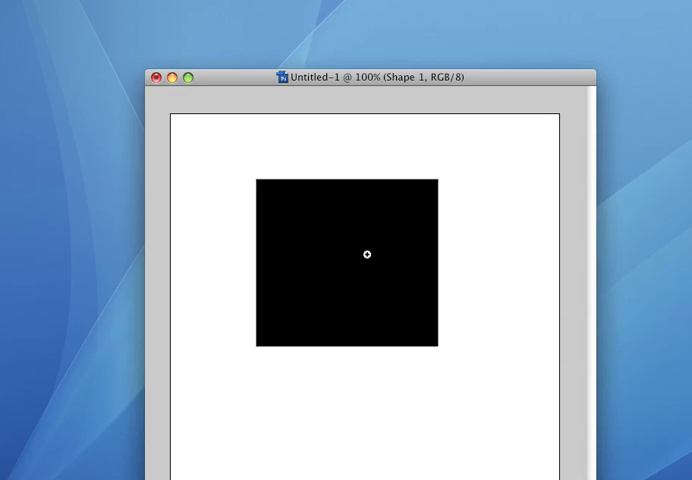
{"action": "mouse_move", "coordinate": [622, 272]}
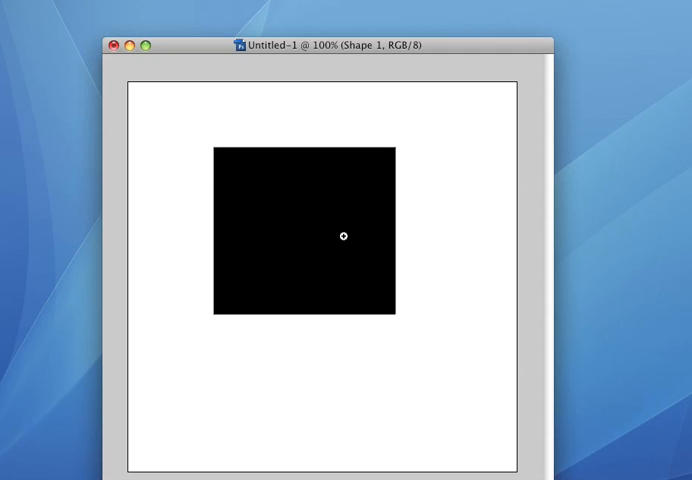
{"action": "mouse_move", "coordinate": [368, 240]}
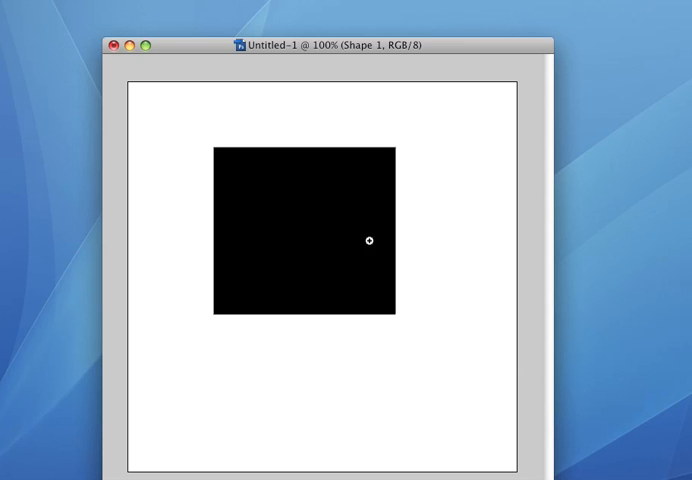
{"action": "mouse_move", "coordinate": [500, 250]}
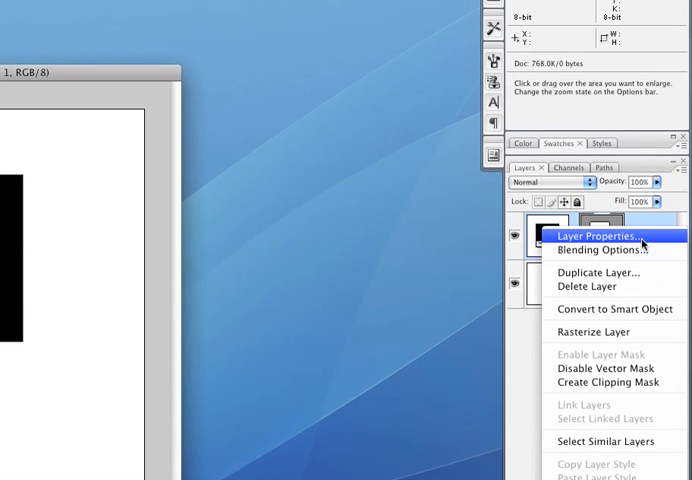
- Apply a Drop Shadow and Bevel and Emboss layer style to Shape 1 via Blending Options
{"action": "left_click", "coordinate": [588, 236]}
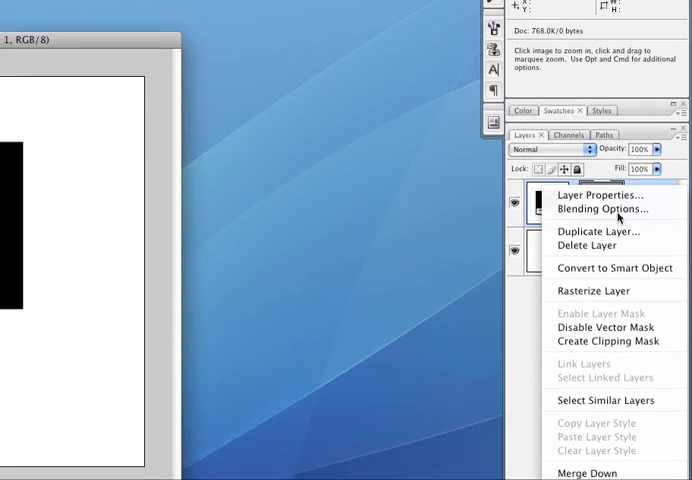
{"action": "left_click", "coordinate": [588, 208]}
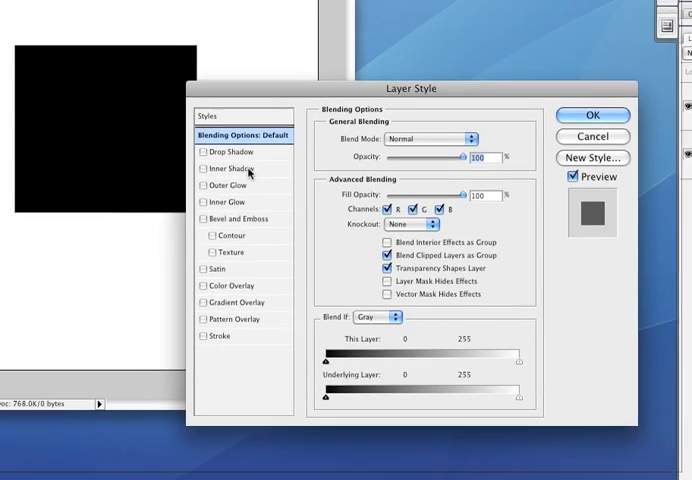
{"action": "left_click", "coordinate": [224, 152]}
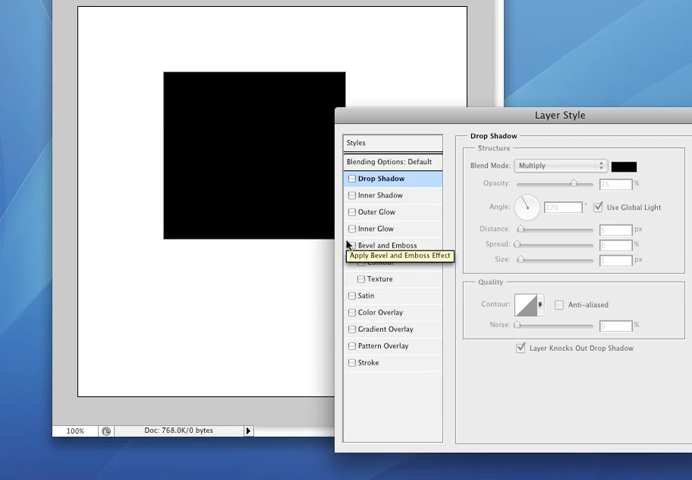
{"action": "left_click", "coordinate": [352, 244]}
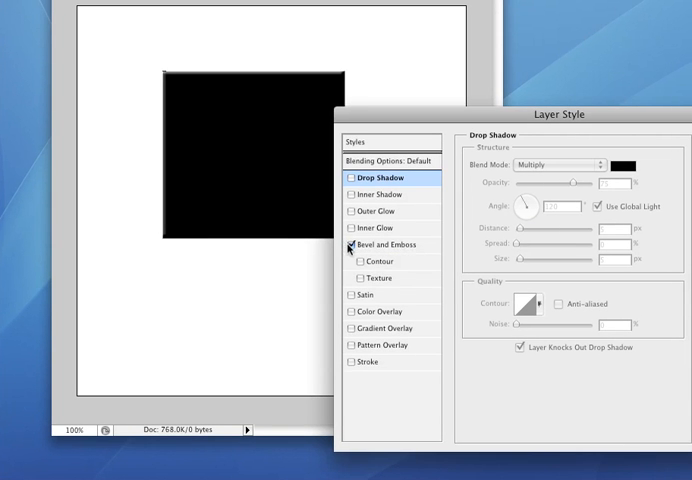
{"action": "left_click", "coordinate": [348, 244]}
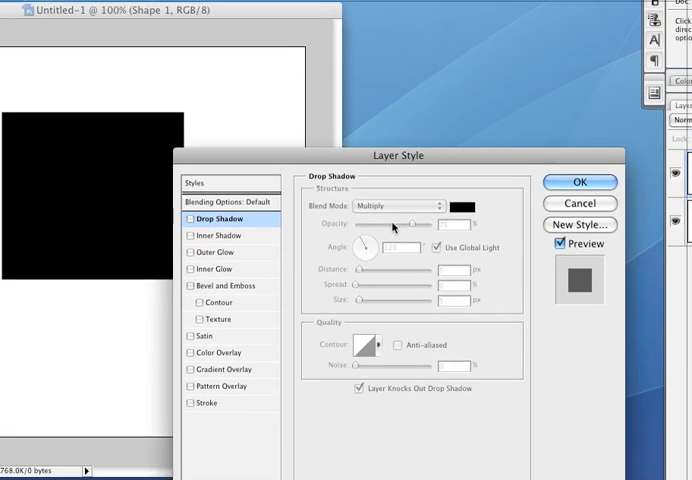
{"action": "left_click_drag", "start_coordinate": [412, 148], "coordinate": [272, 196]}
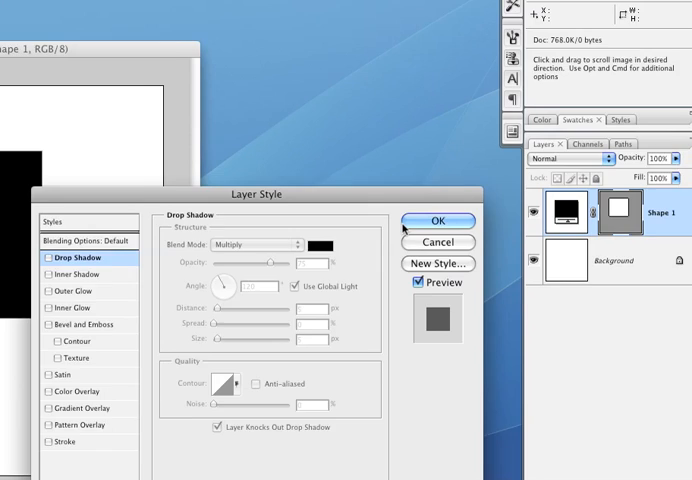
{"action": "left_click", "coordinate": [438, 220]}
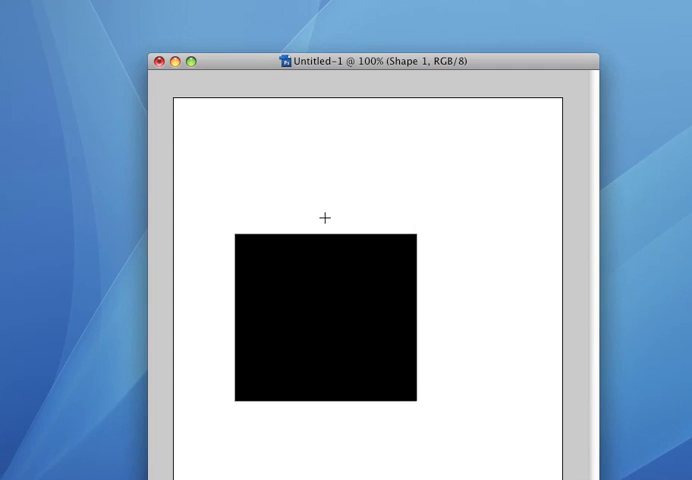
{"action": "left_click_drag", "start_coordinate": [384, 58], "coordinate": [384, 82]}
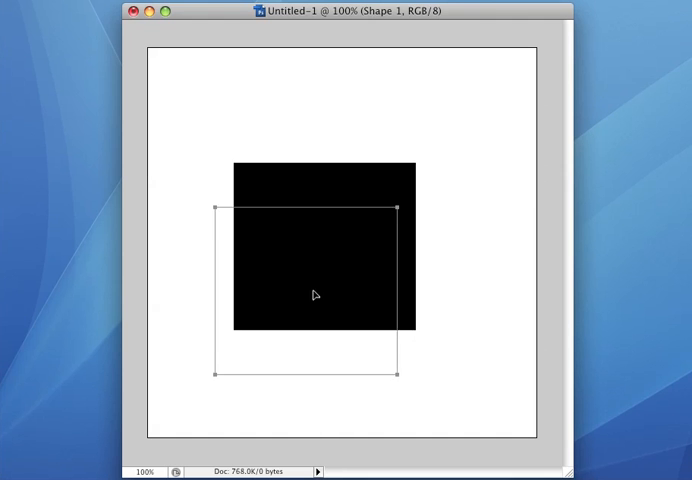
- Move the rectangle path and drag its anchors into an uneven four-sided shape
{"action": "left_click_drag", "start_coordinate": [316, 294], "coordinate": [360, 196]}
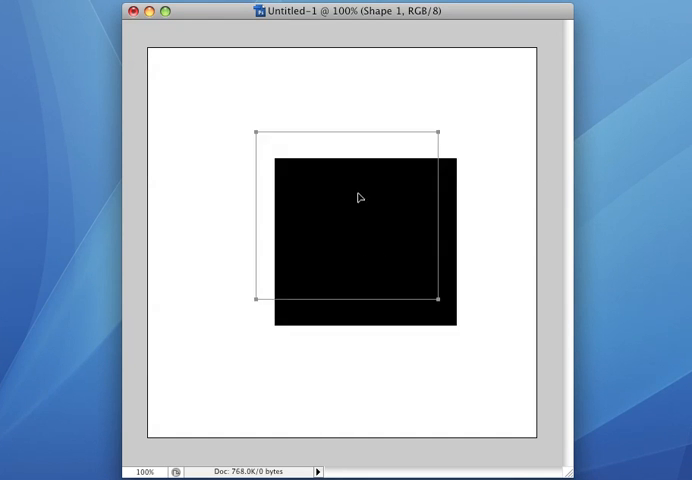
{"action": "left_click_drag", "start_coordinate": [360, 230], "coordinate": [308, 178]}
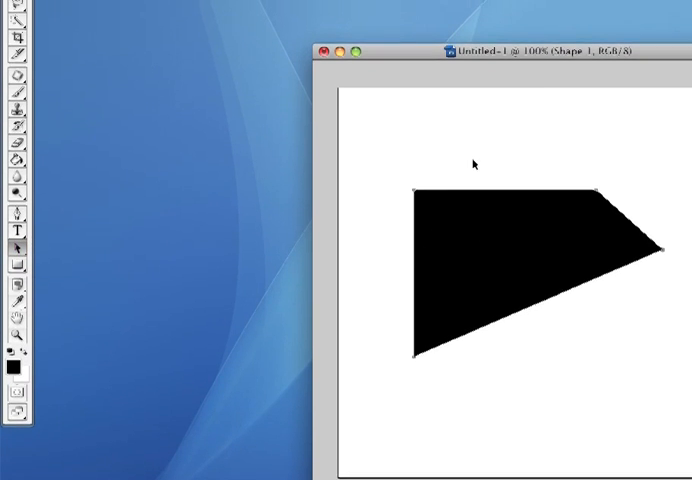
- Slant the shape into a tilted parallelogram and recolor its fill red
{"action": "left_click_drag", "start_coordinate": [542, 48], "coordinate": [400, 44]}
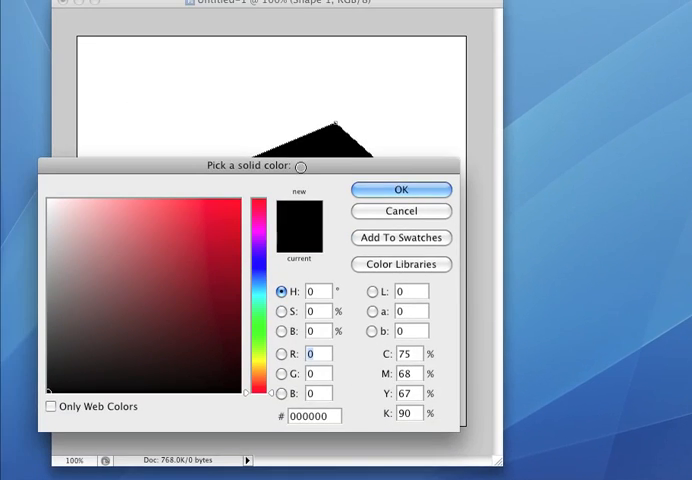
{"action": "left_click", "coordinate": [400, 188]}
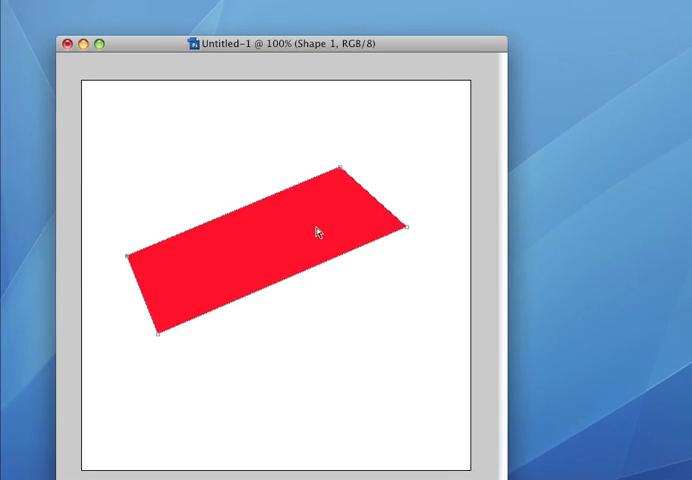